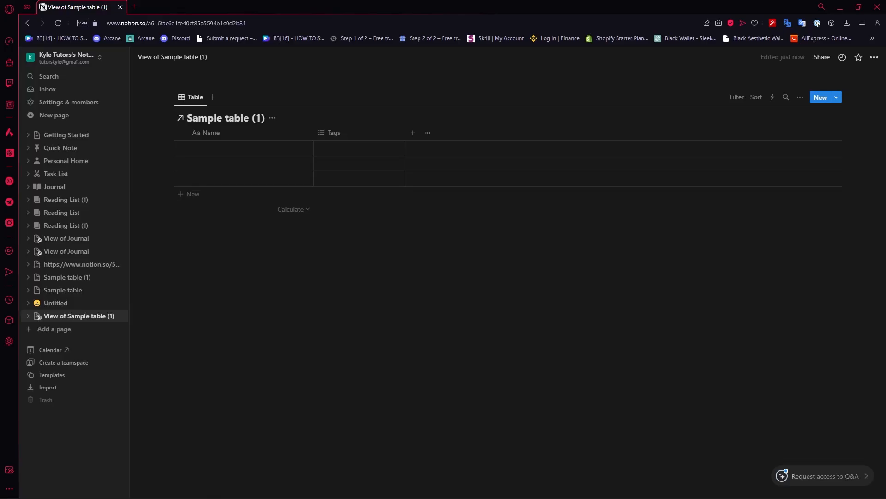
mouse_move(202, 163)
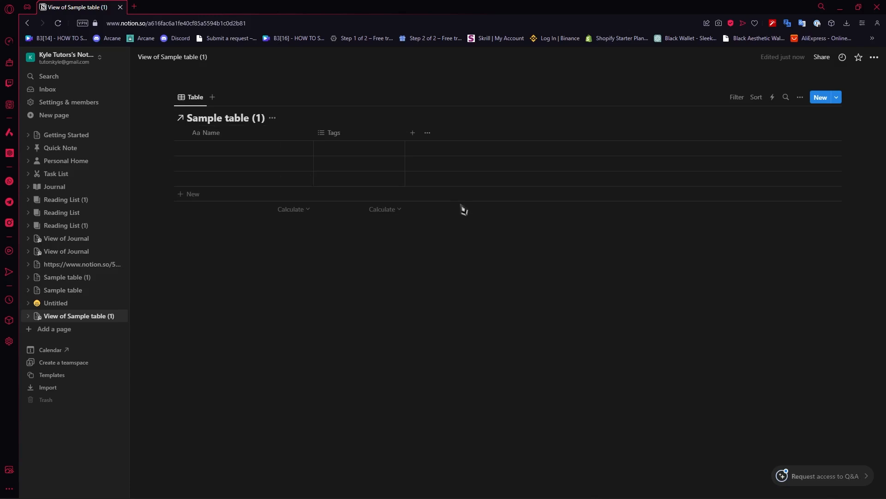
mouse_move(492, 221)
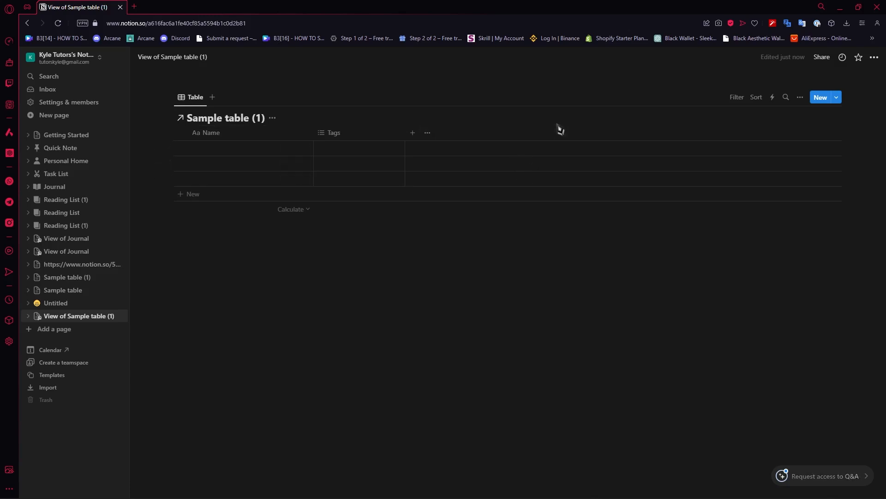
mouse_move(534, 109)
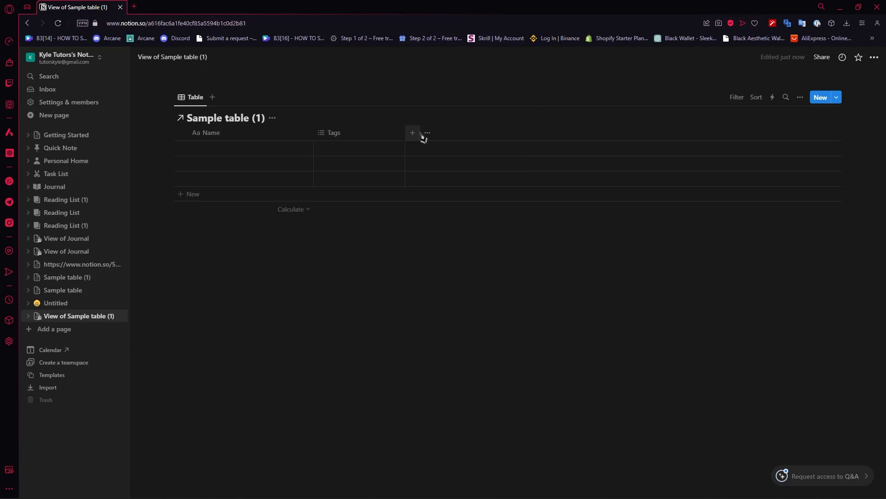
- Add a text property named 'link' as a new column in Sample table (1)
left_click(412, 132)
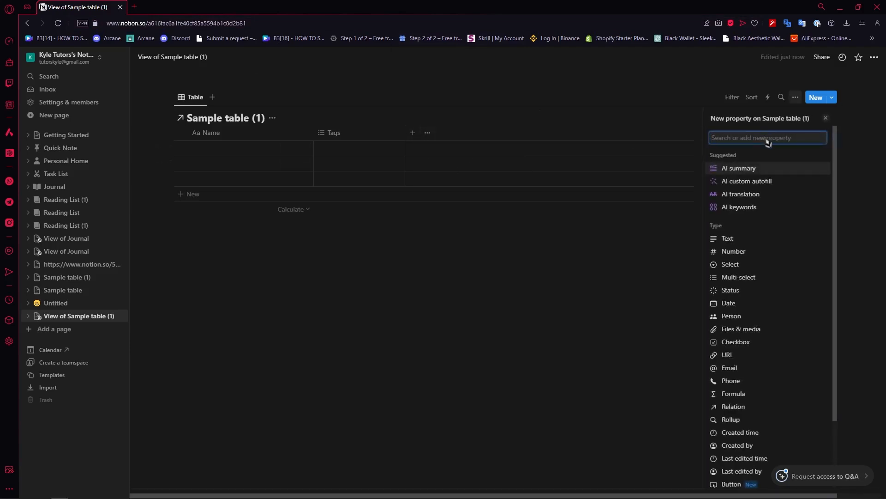
type("link")
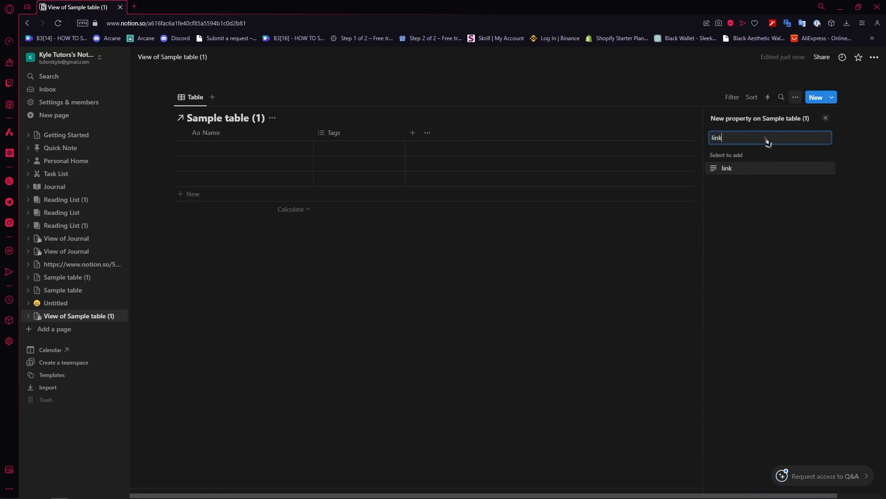
left_click(727, 168)
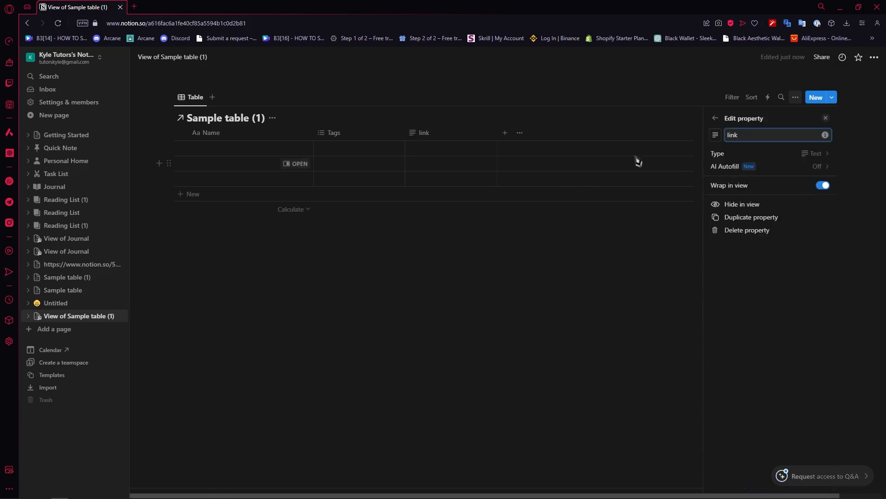
- Paste the Google Drive file URL into the first row's link cell and open it
left_click(446, 148)
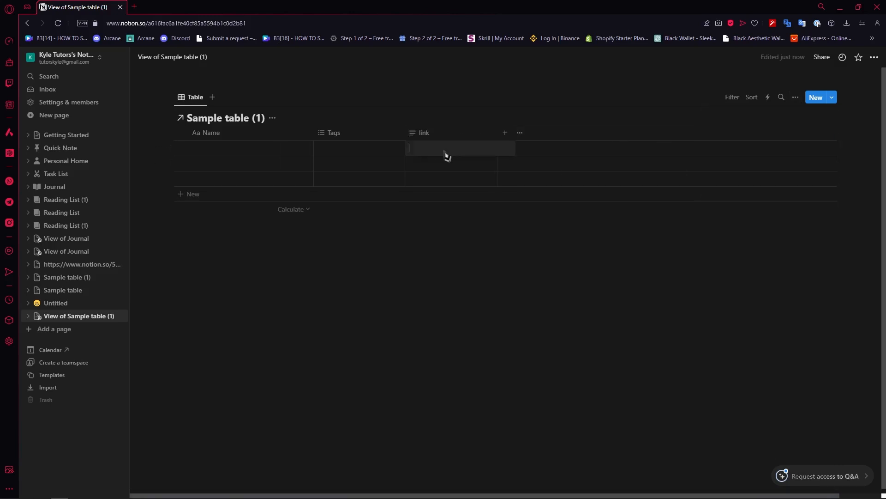
right_click(446, 148)
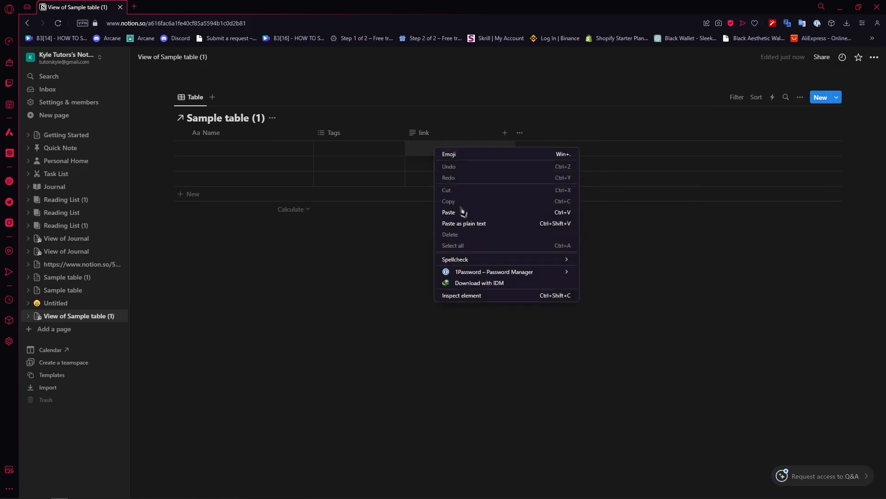
left_click(449, 211)
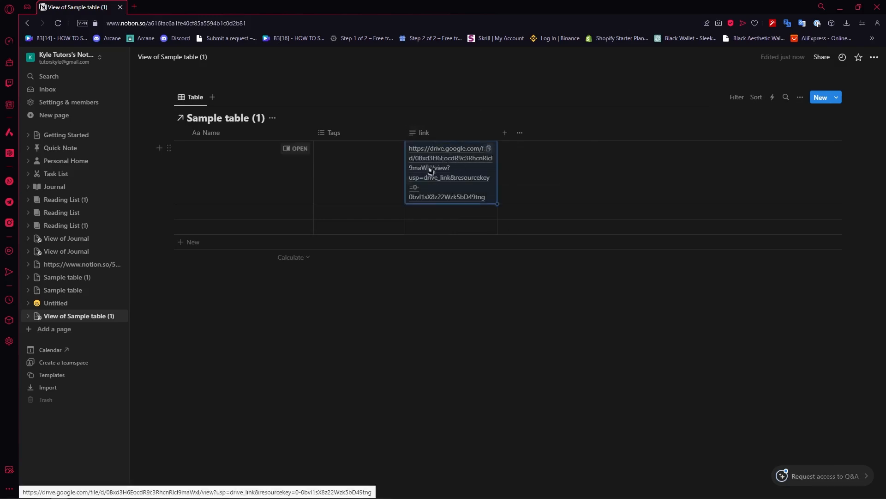
left_click(449, 163)
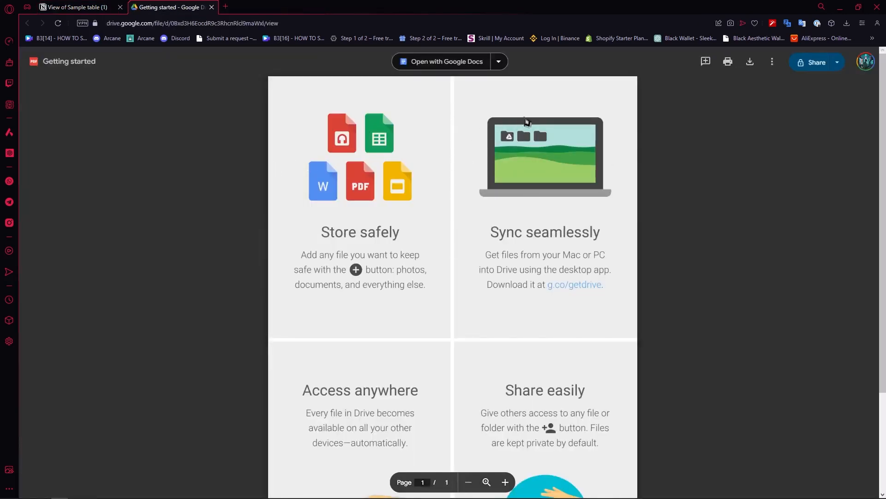
mouse_move(309, 67)
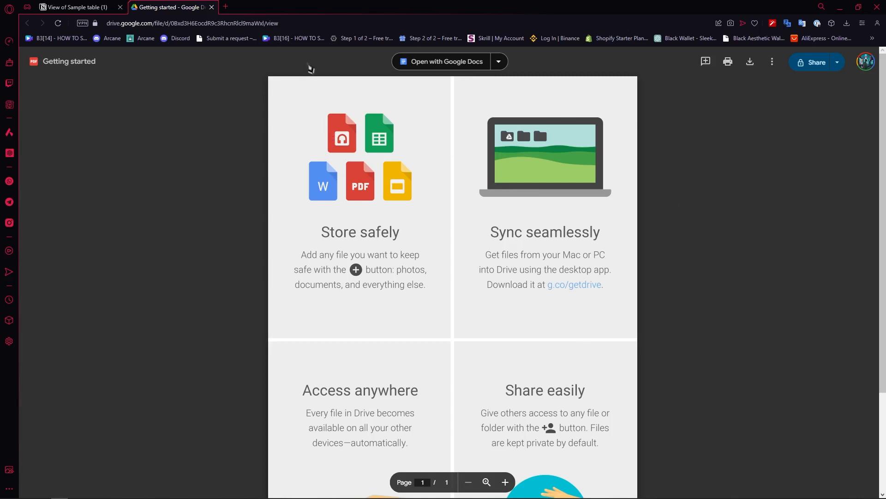
mouse_move(387, 83)
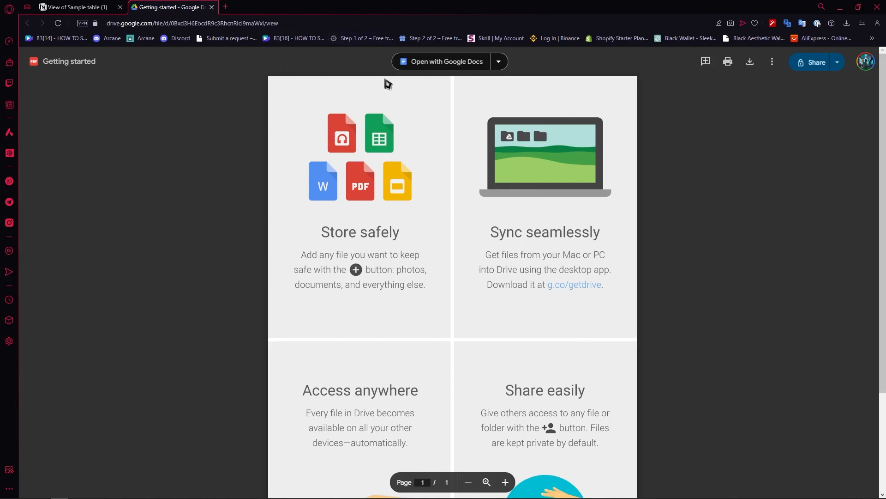
mouse_move(626, 236)
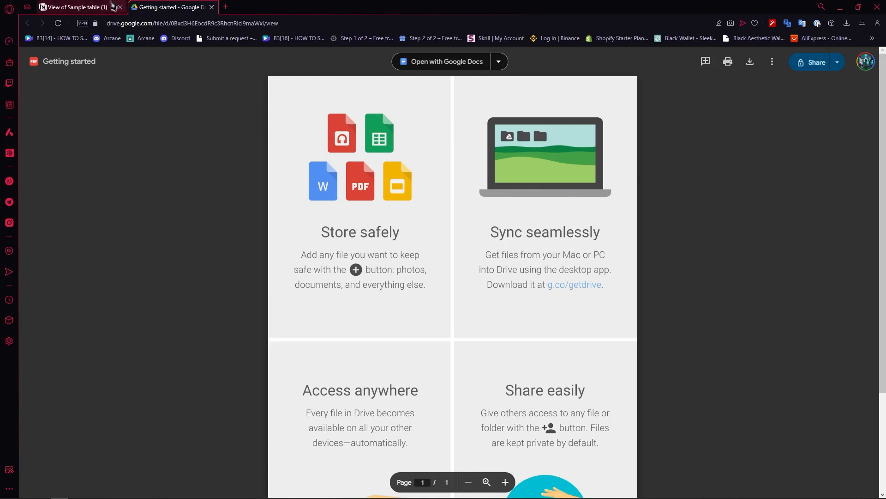
- Return from the Getting started file in Drive to the Sample table tab in Notion
left_click(79, 7)
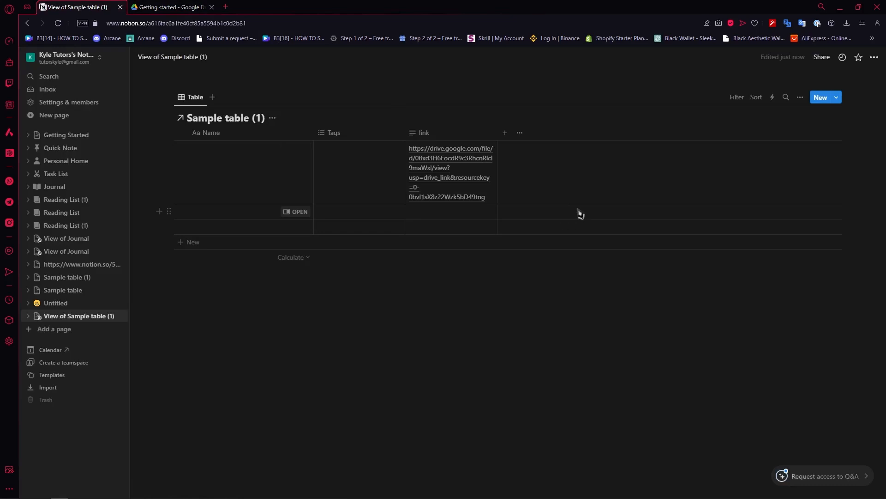